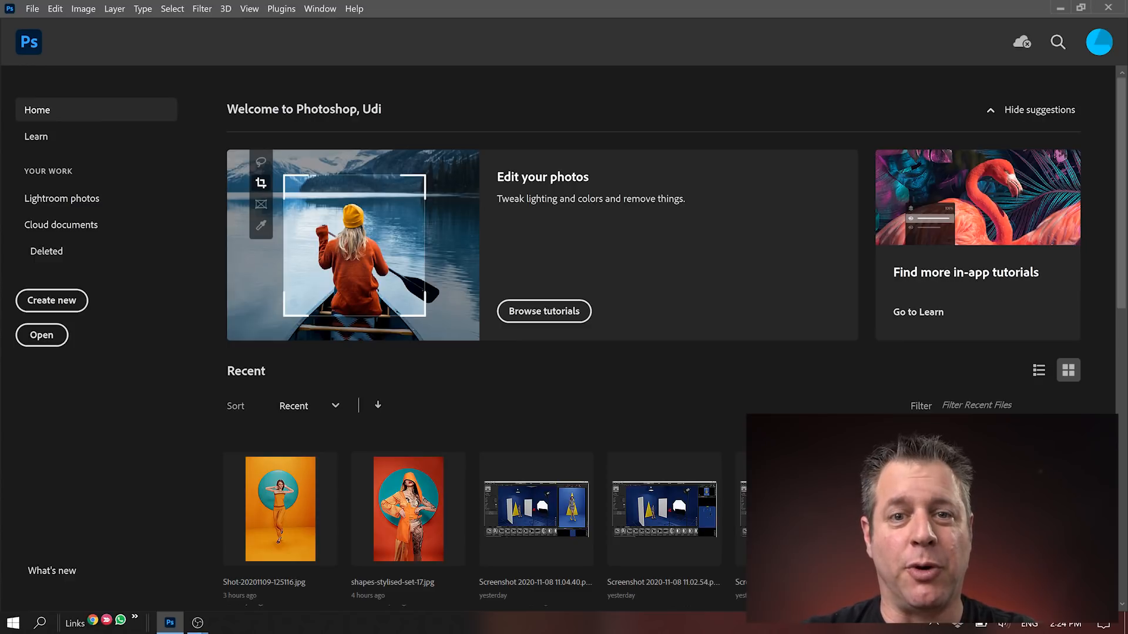
pyautogui.moveTo(4, 219)
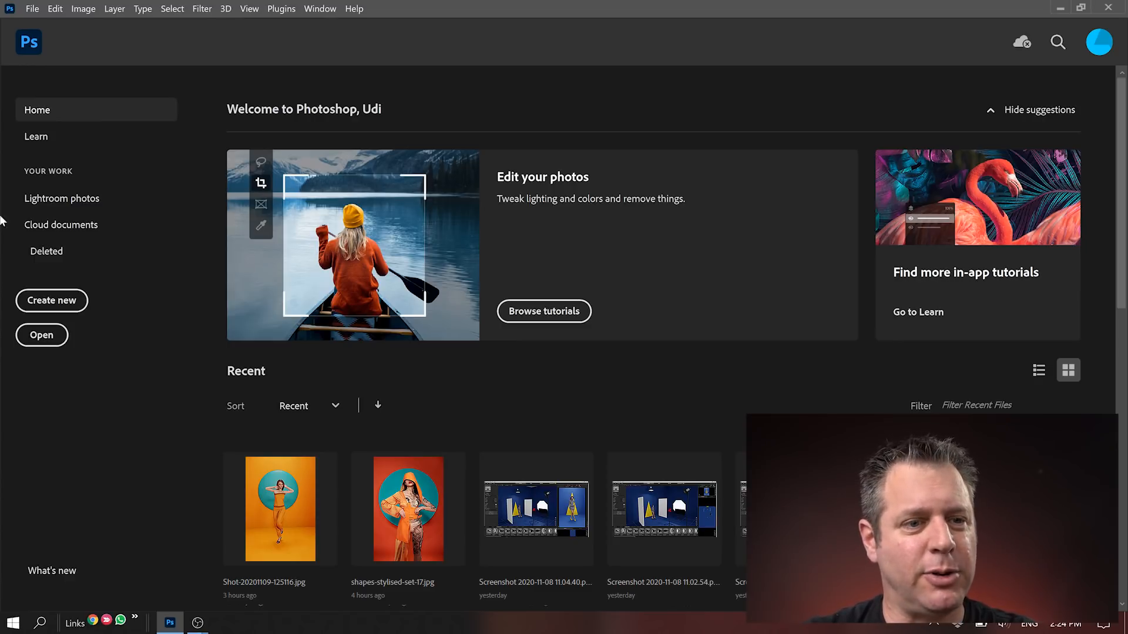
# Bring up Photoshop's Edit menu to locate where Preferences live
pyautogui.click(55, 8)
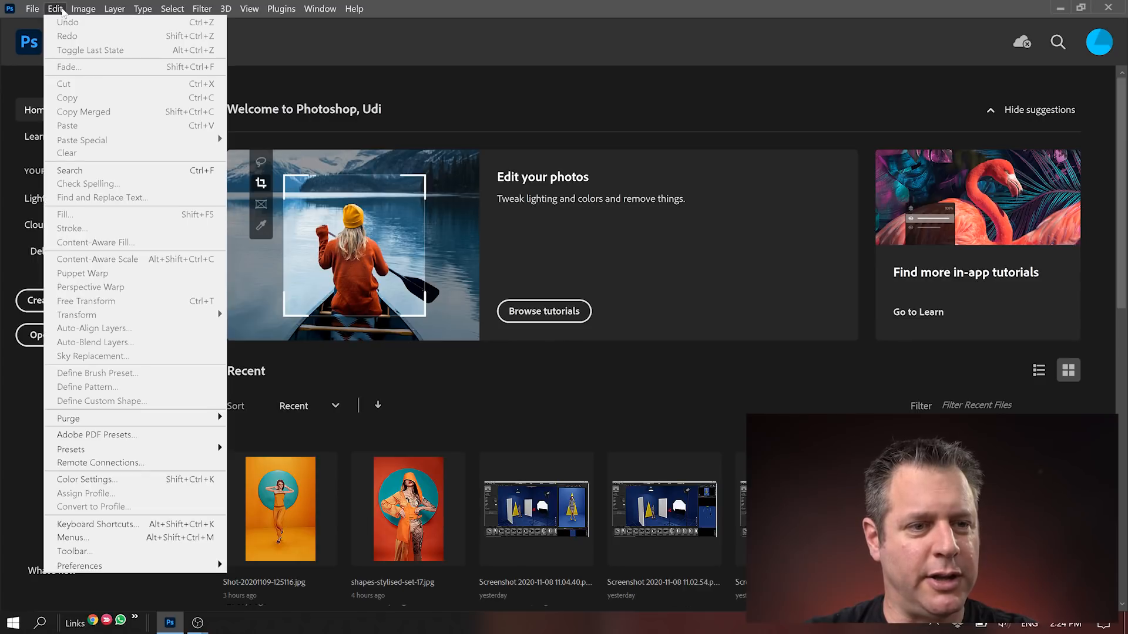
pyautogui.moveTo(80, 565)
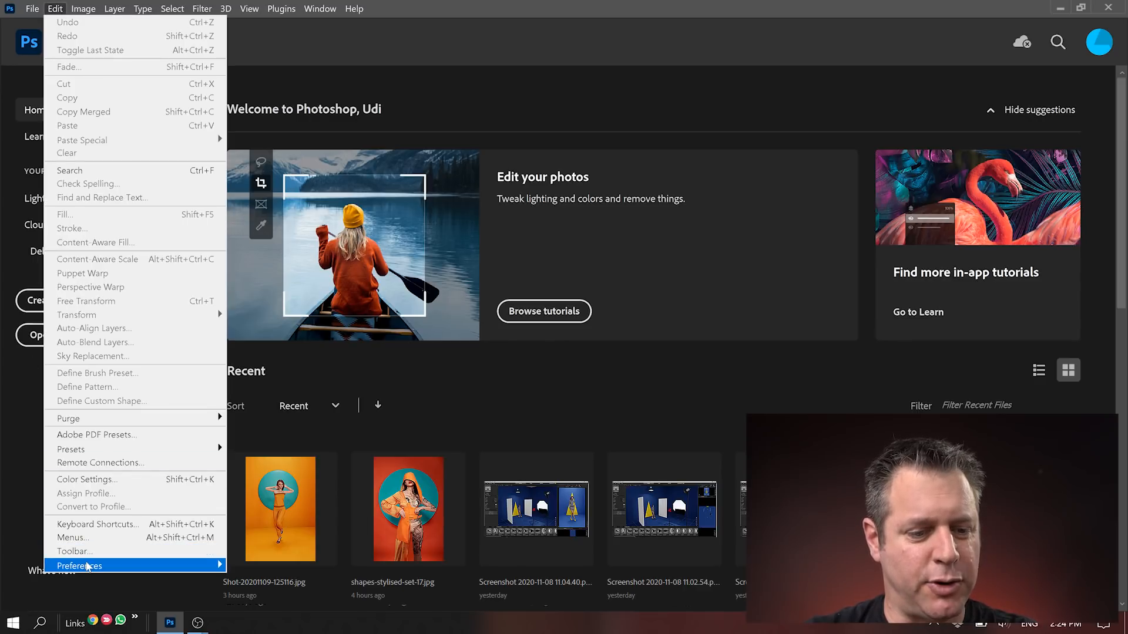
pyautogui.moveTo(78, 565)
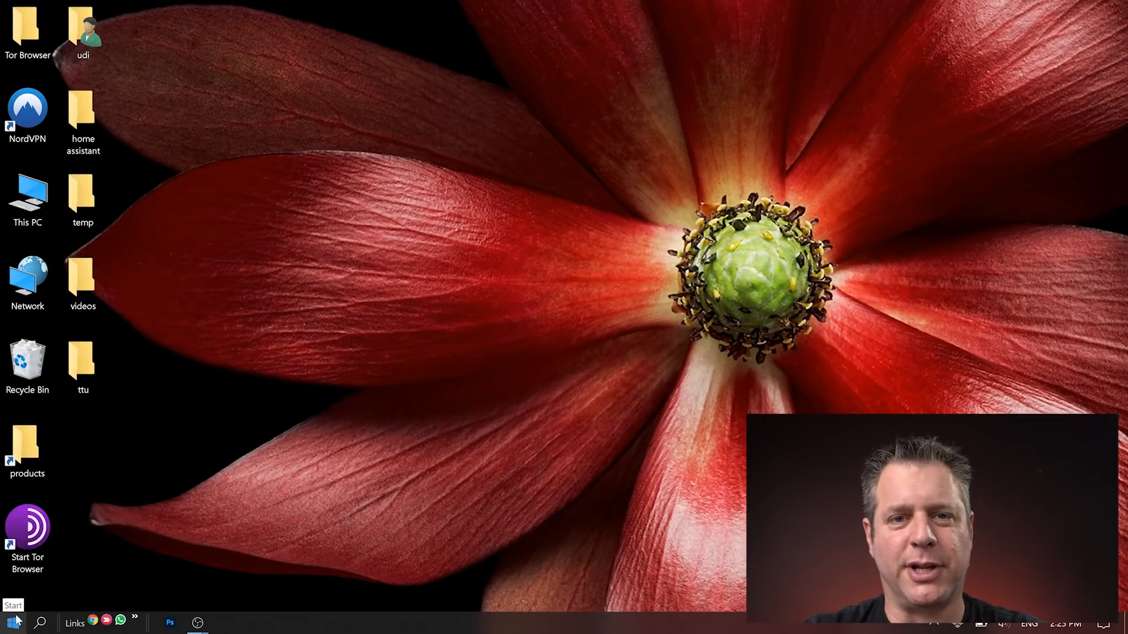
# Show hidden items in the maximized user home folder so AppData appears
pyautogui.click(82, 28)
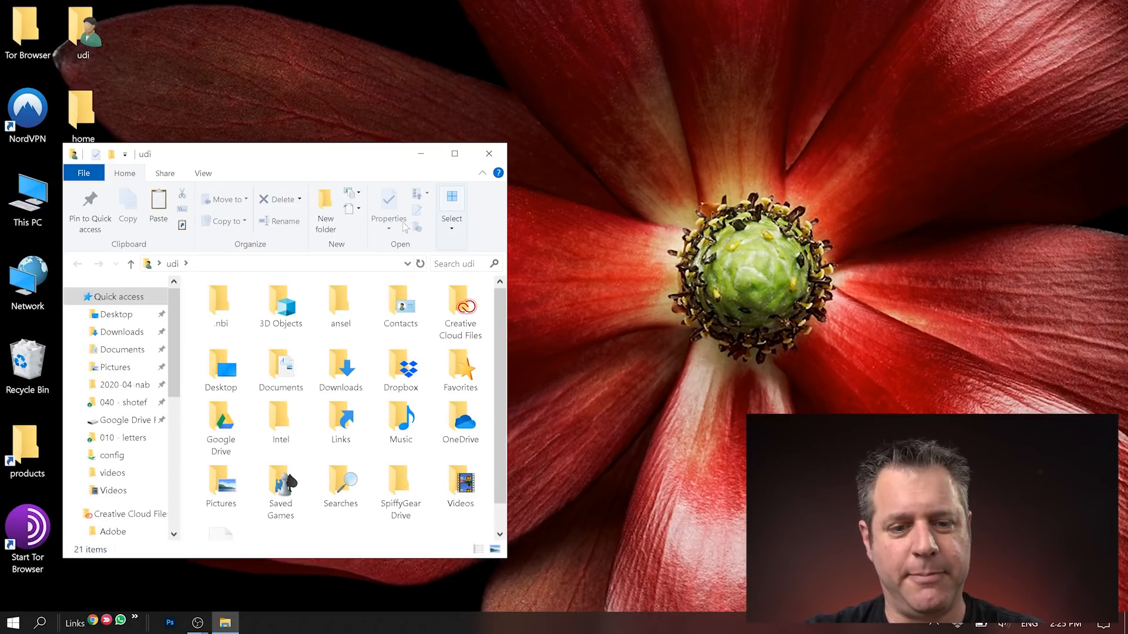
pyautogui.click(455, 153)
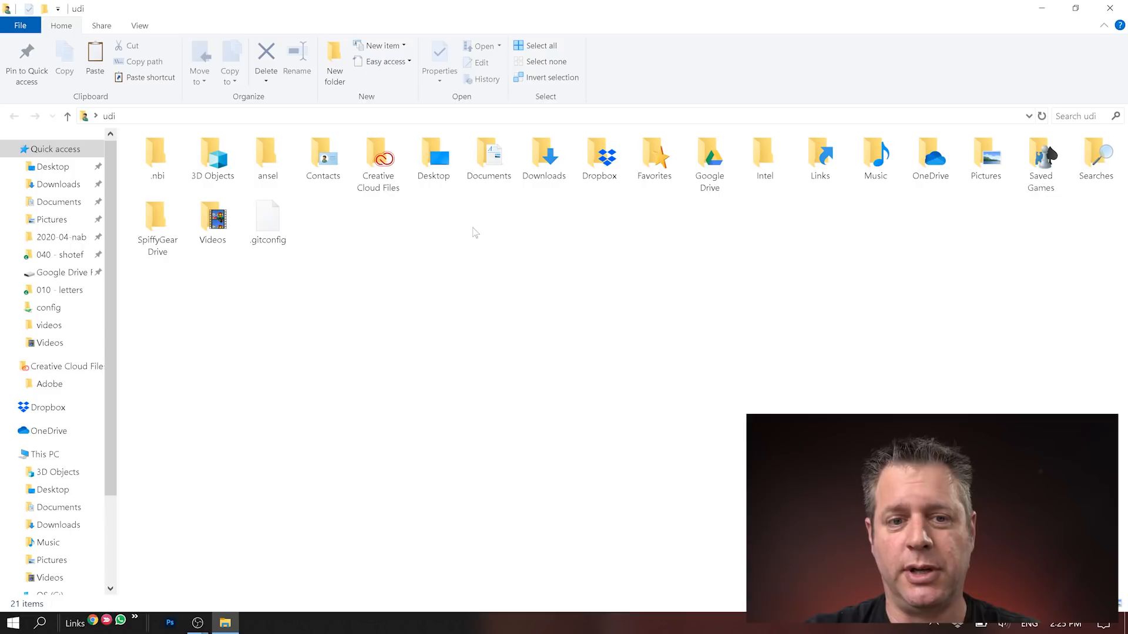
pyautogui.click(139, 25)
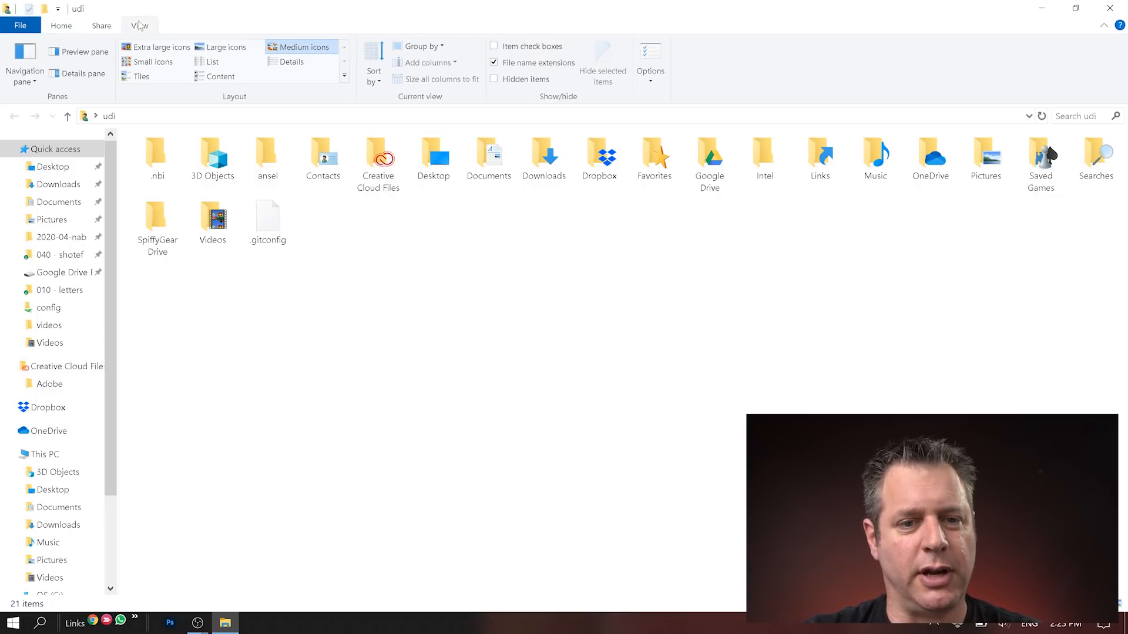
pyautogui.click(495, 78)
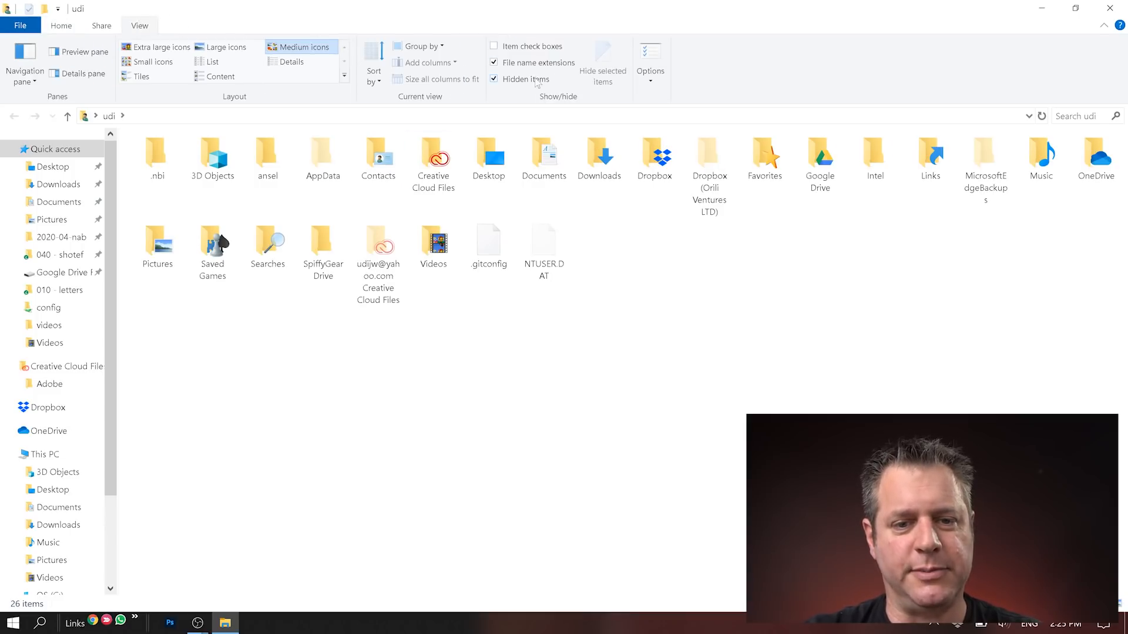
pyautogui.doubleClick(322, 154)
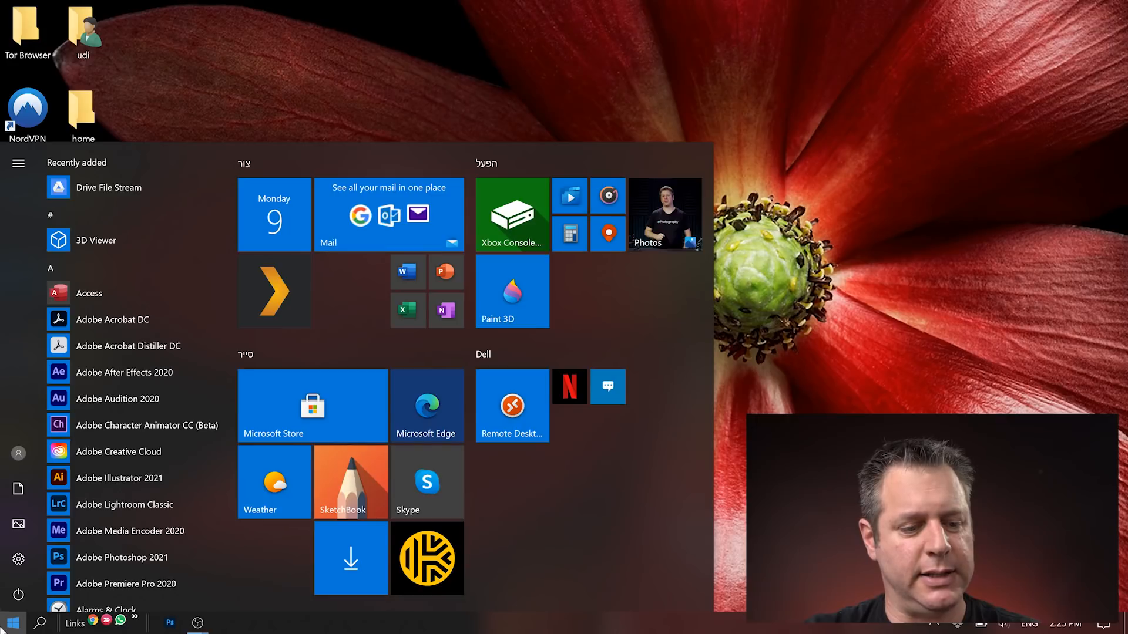
# Search %appdata% from Start to land in the AppData Roaming folder
pyautogui.click(11, 623)
pyautogui.write('%a')
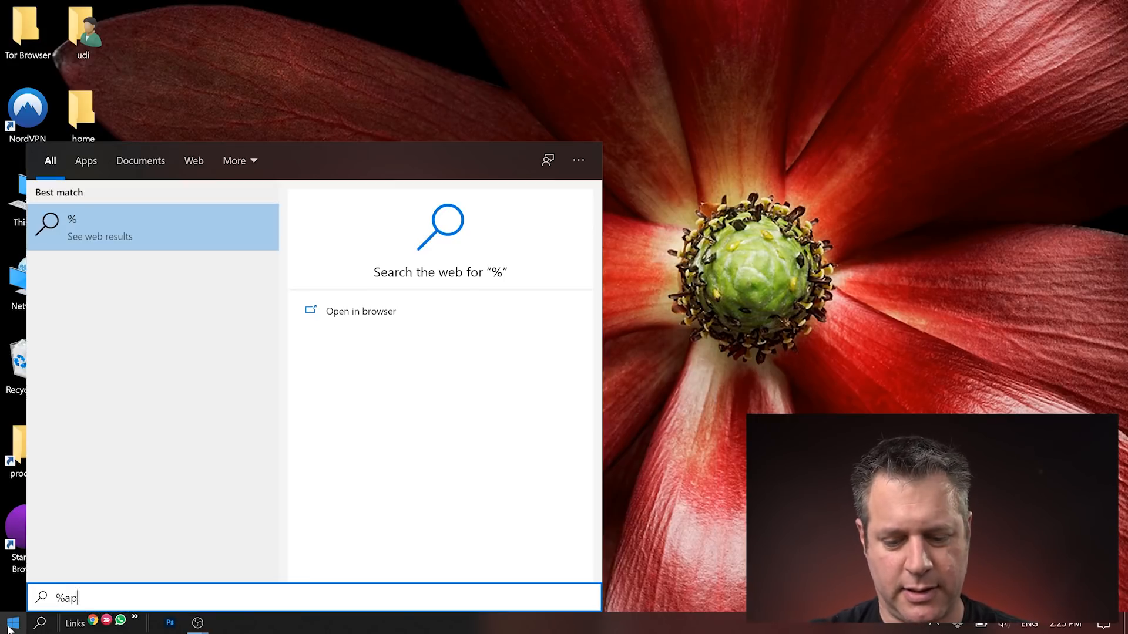
pyautogui.write('pdata%')
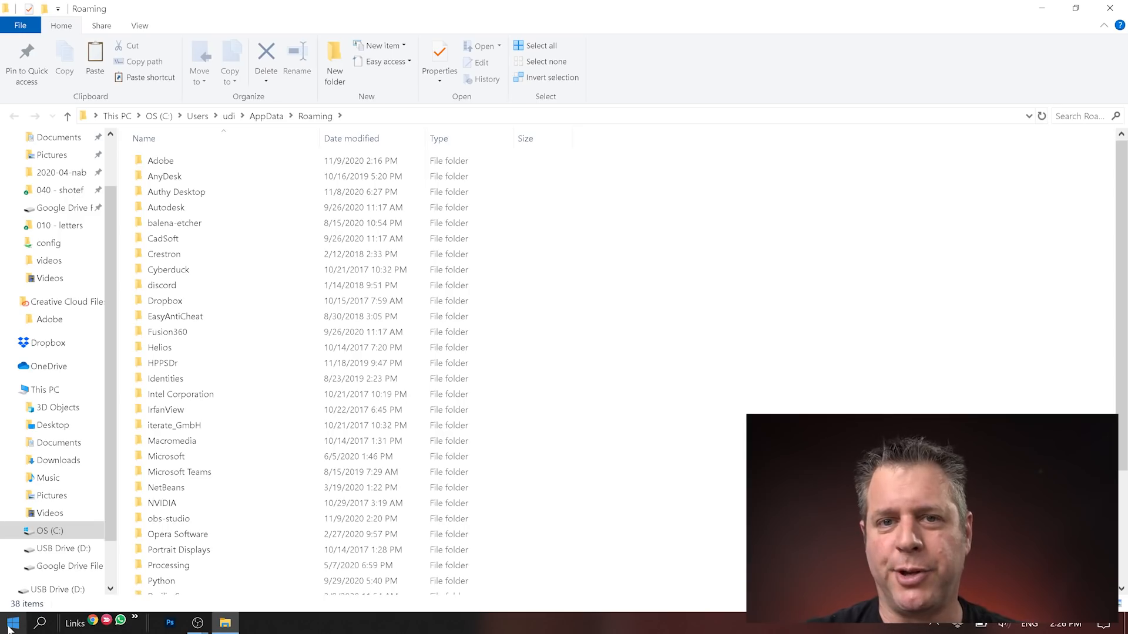
pyautogui.moveTo(119, 400)
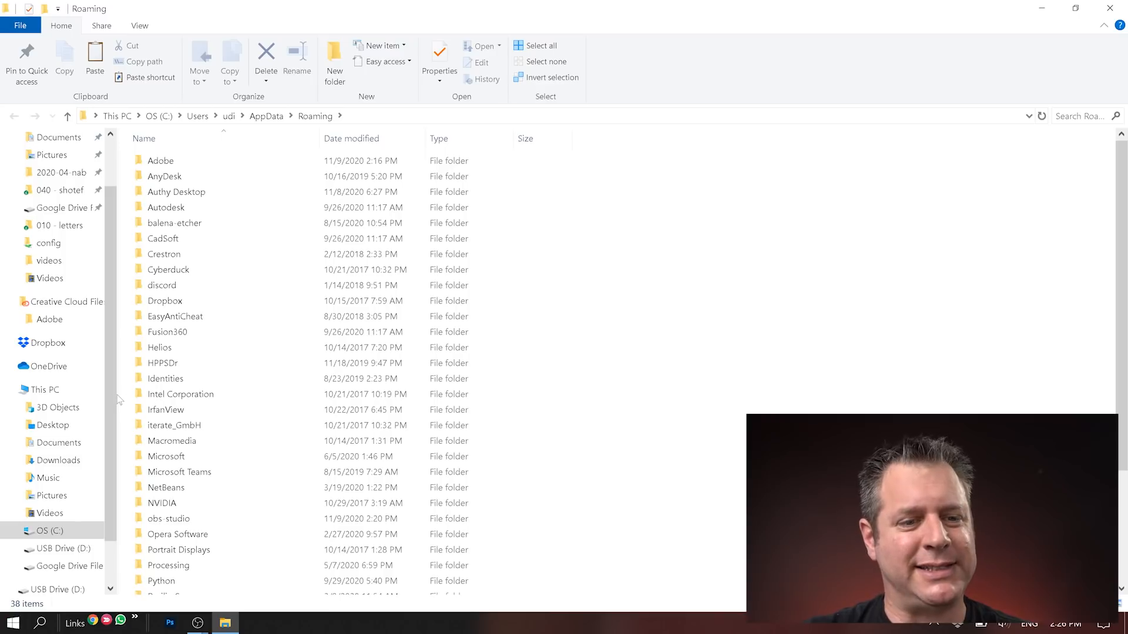
pyautogui.moveTo(675, 278)
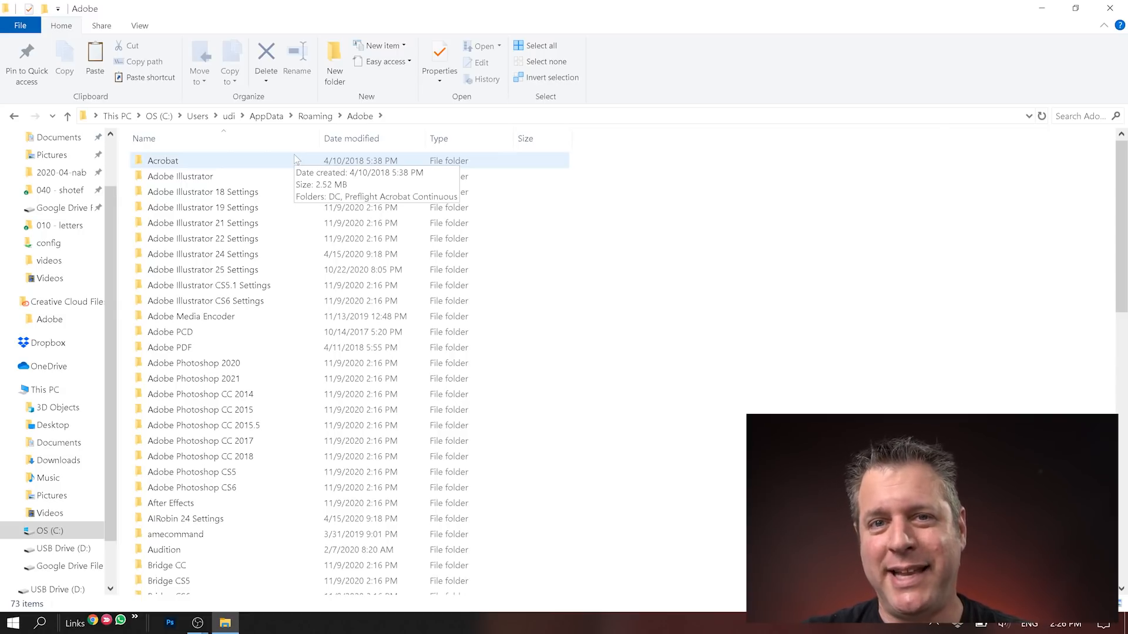
# Browse into Roaming\Adobe and highlight the Photoshop 2021 and 2020 settings folders
pyautogui.click(200, 441)
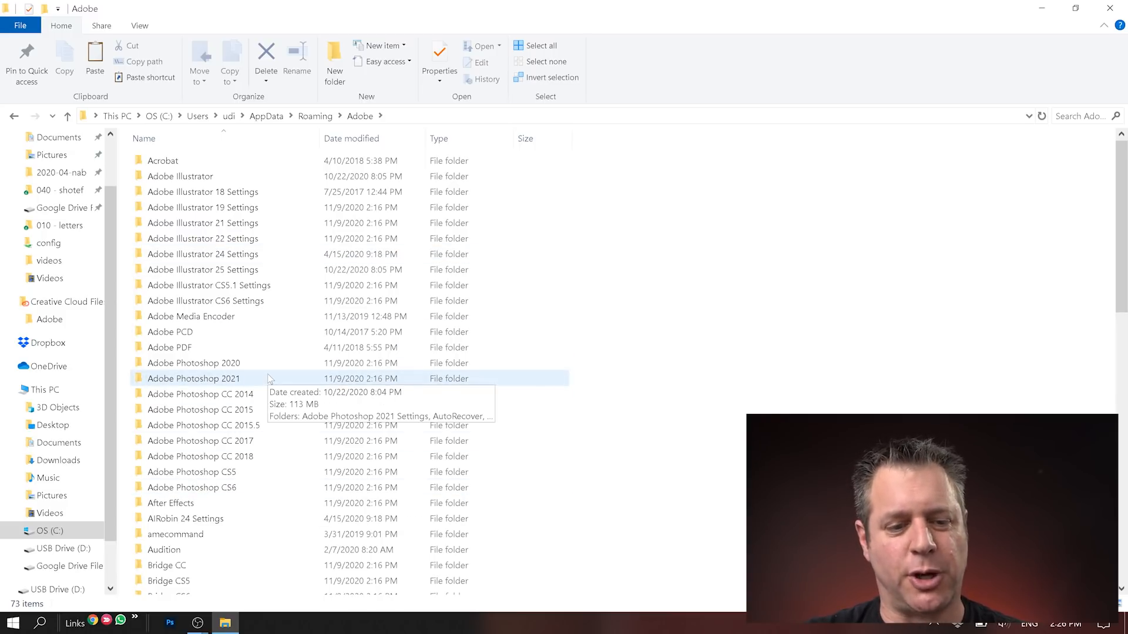
pyautogui.click(194, 378)
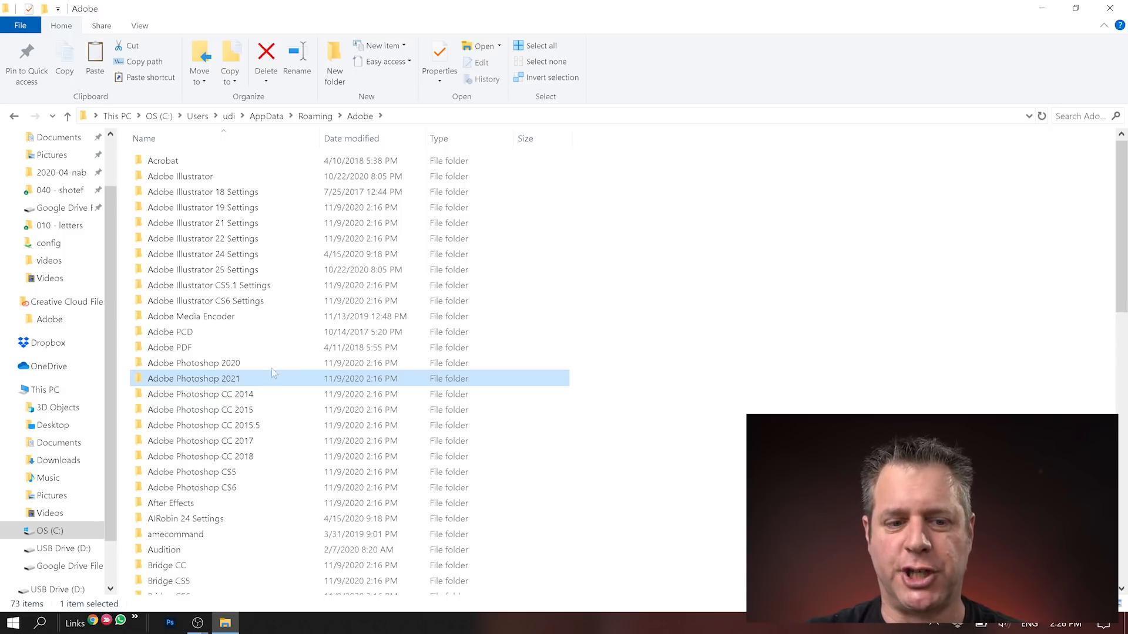
pyautogui.click(193, 363)
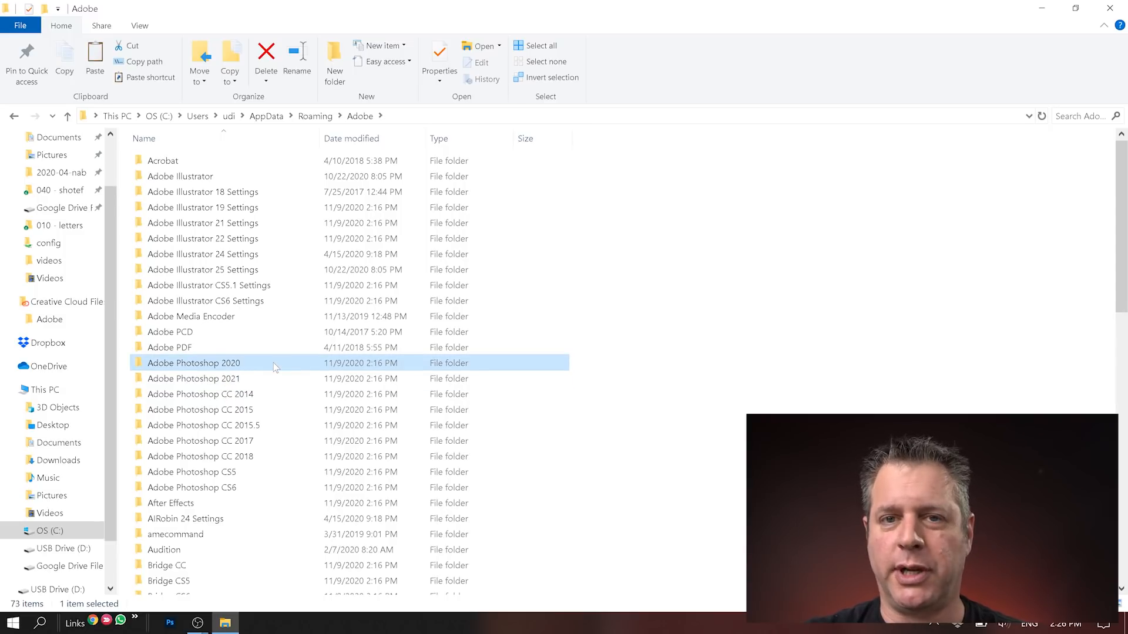
pyautogui.moveTo(269, 371)
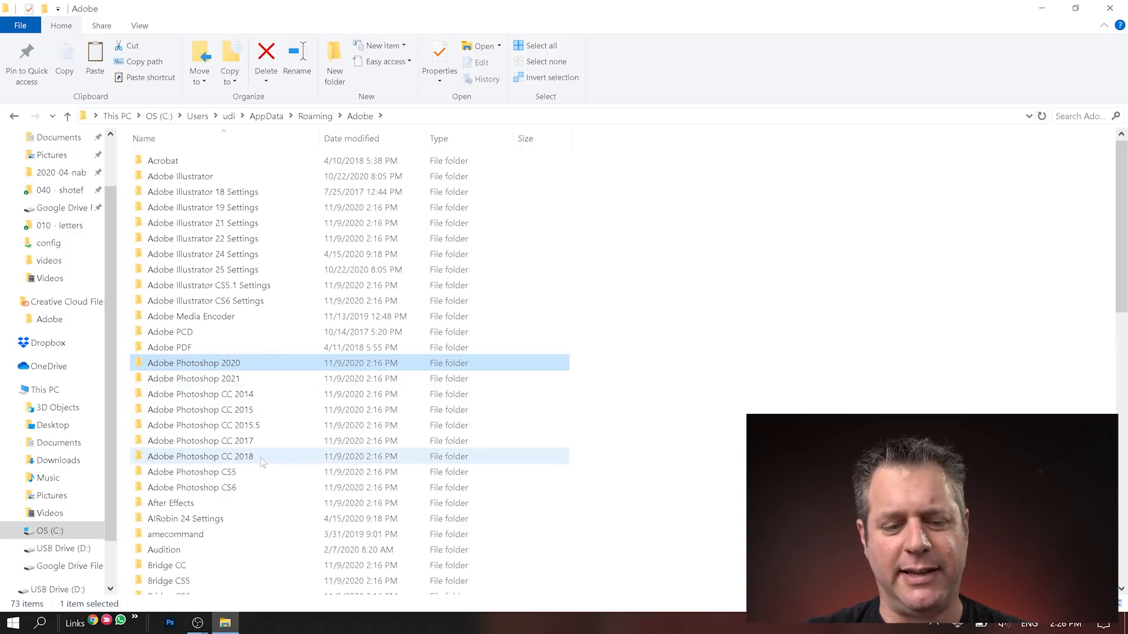
pyautogui.moveTo(217, 472)
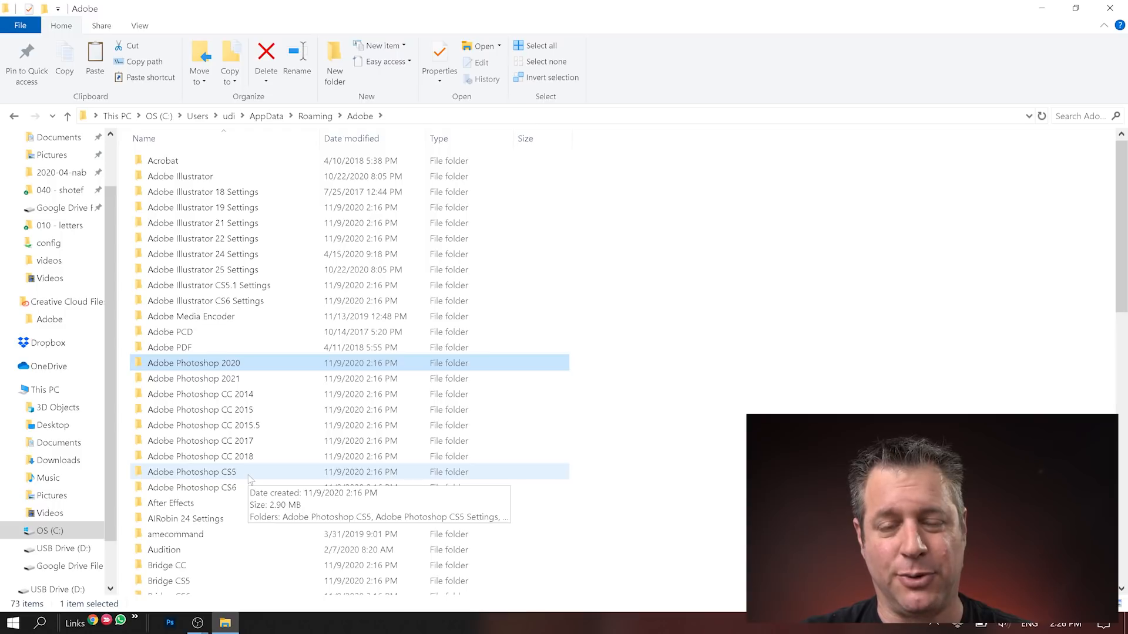
# Select Photoshop CS6 through CC 2014 settings folders, check their size and delete them
pyautogui.click(192, 486)
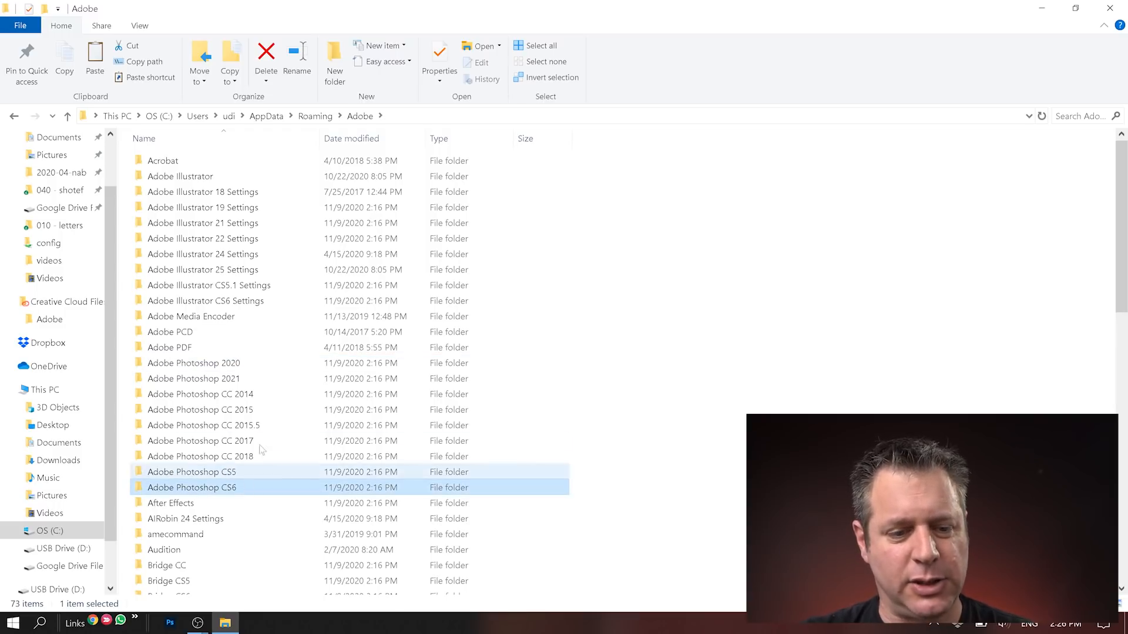
pyautogui.click(200, 395)
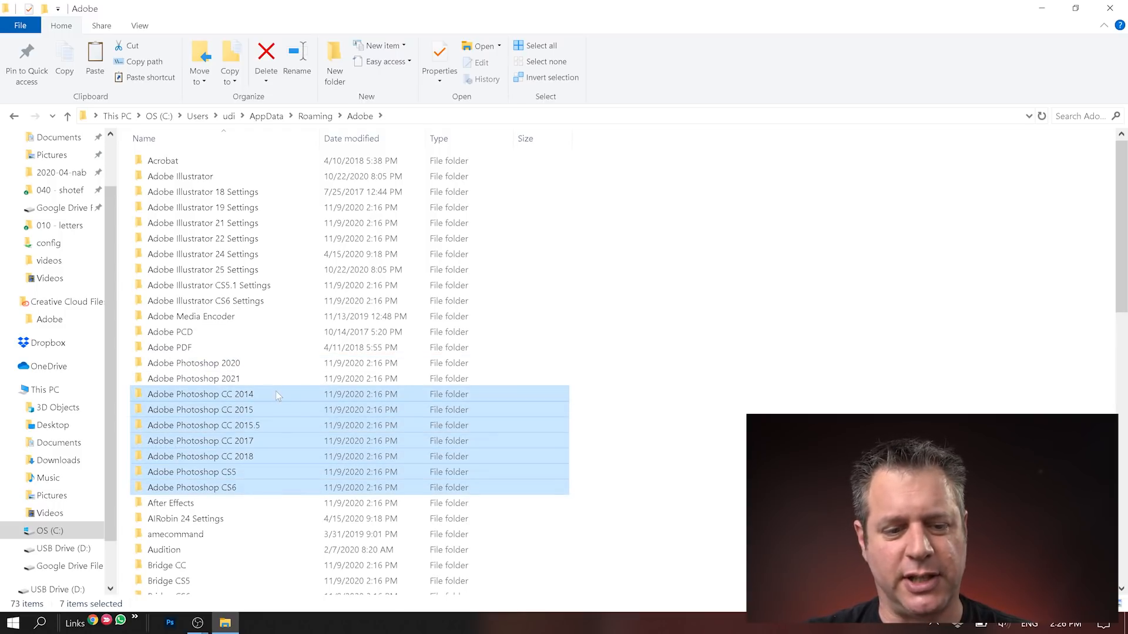
pyautogui.rightClick(200, 395)
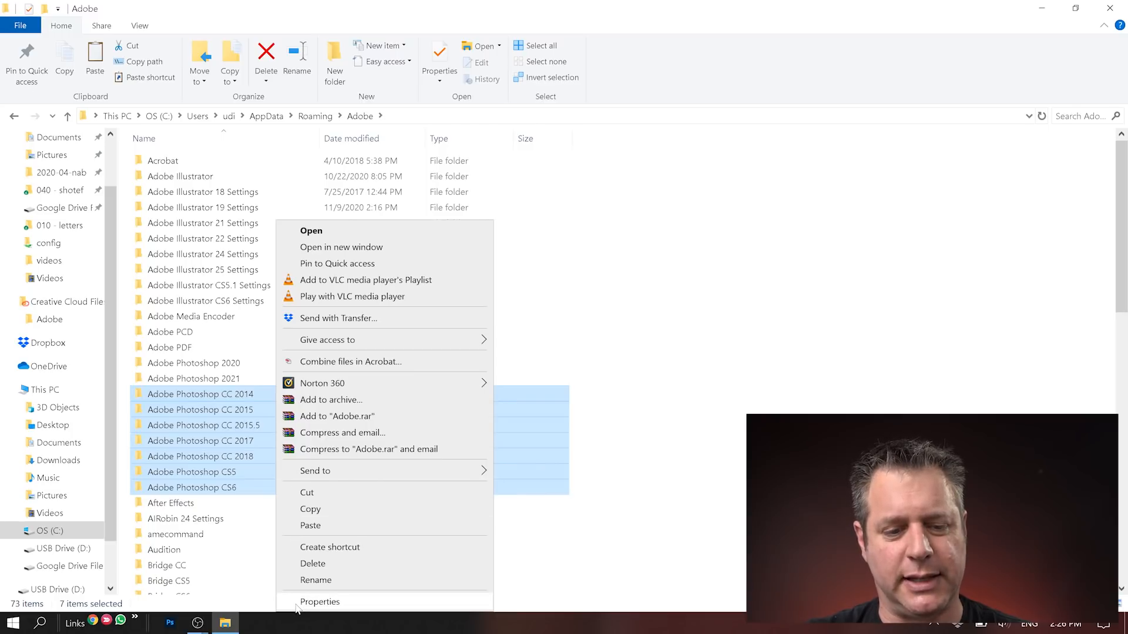
pyautogui.click(319, 601)
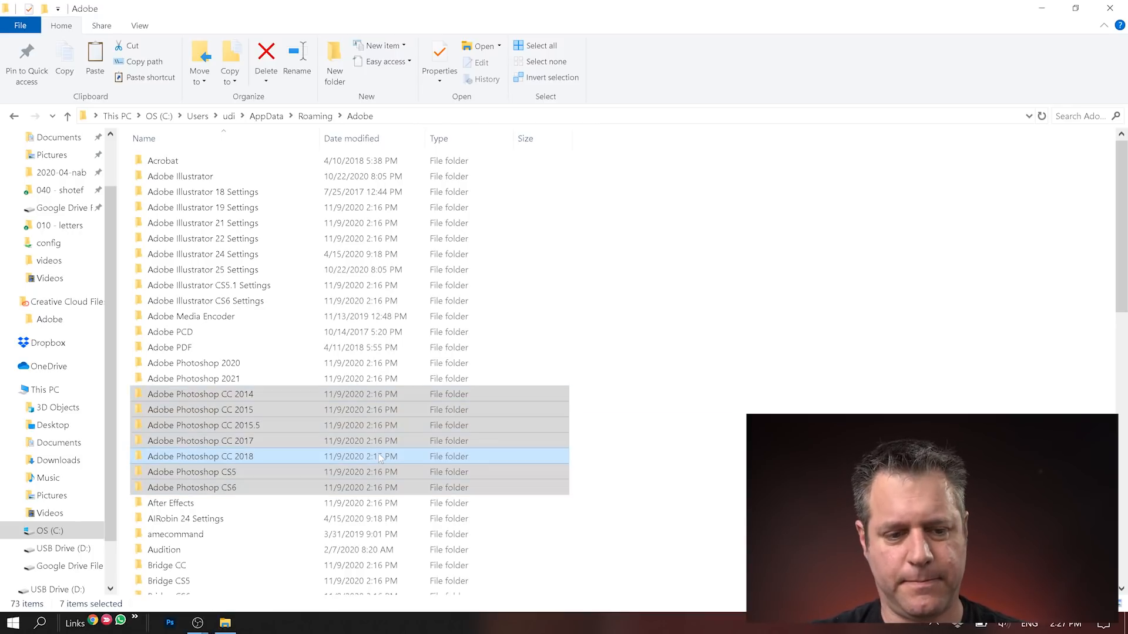
pyautogui.click(266, 57)
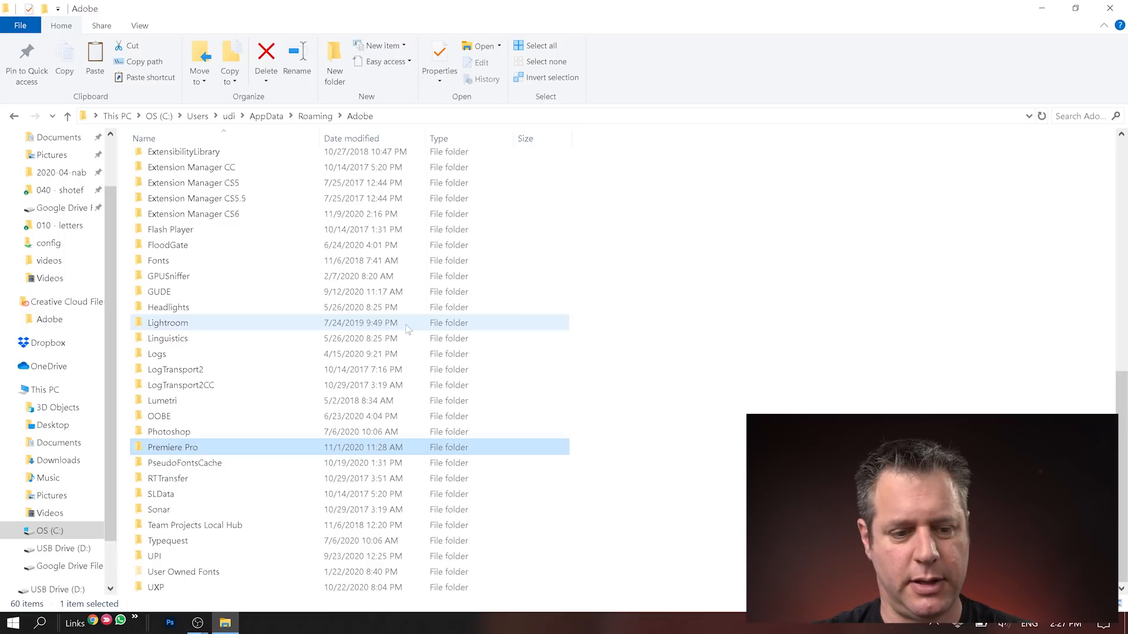
# Inside the Premiere Pro settings folder, select the old 11.0 and 12.0 version folders
pyautogui.doubleClick(172, 446)
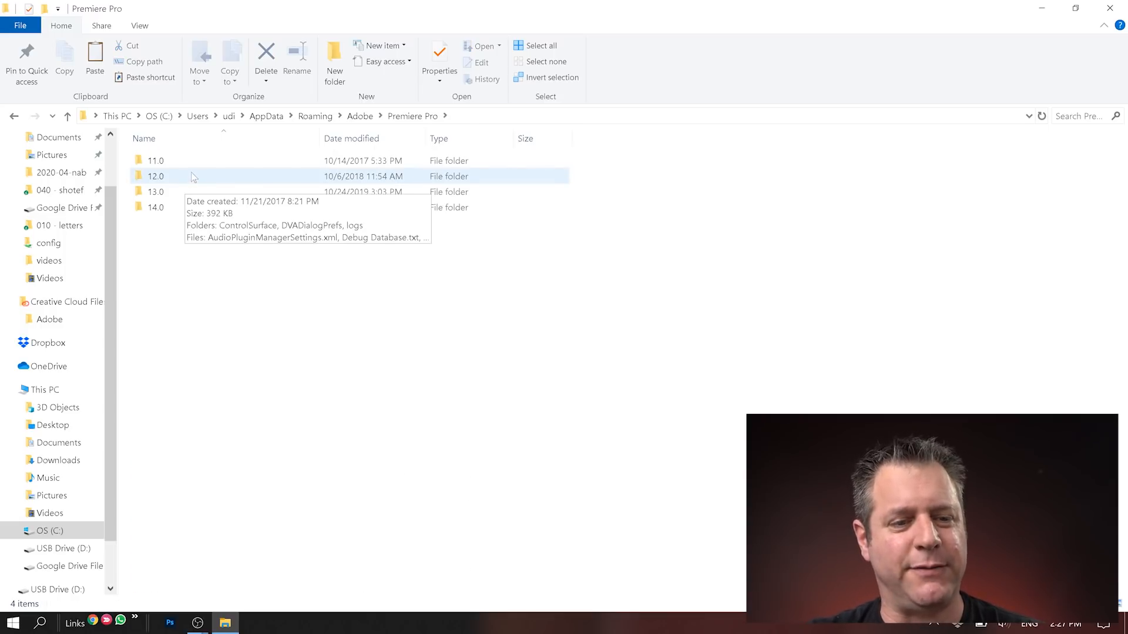
pyautogui.moveTo(204, 161)
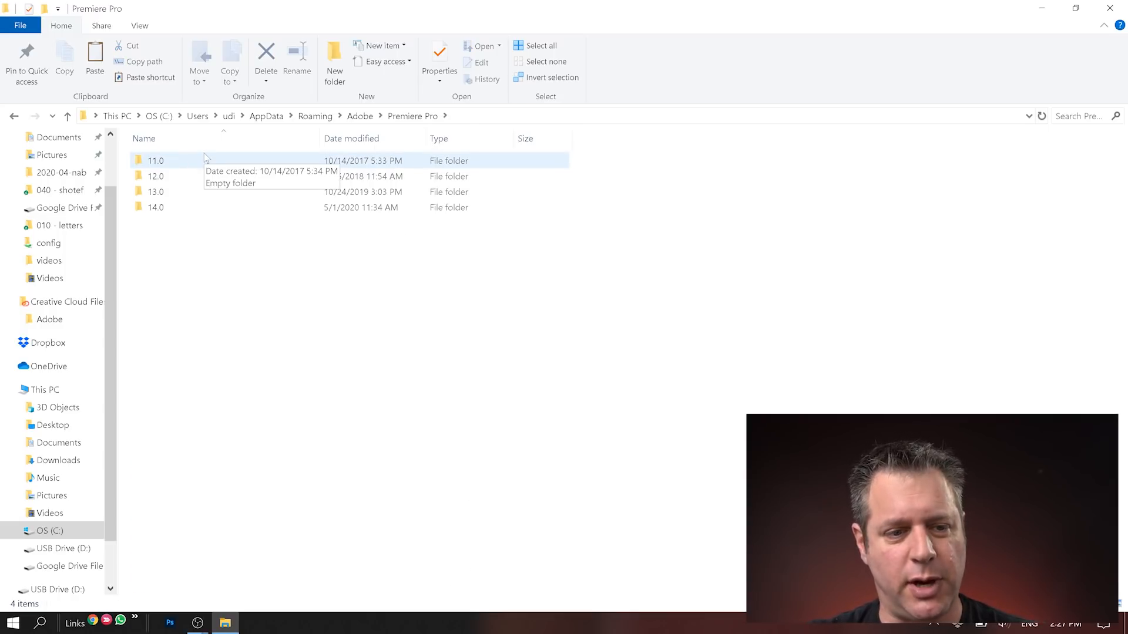
pyautogui.click(155, 176)
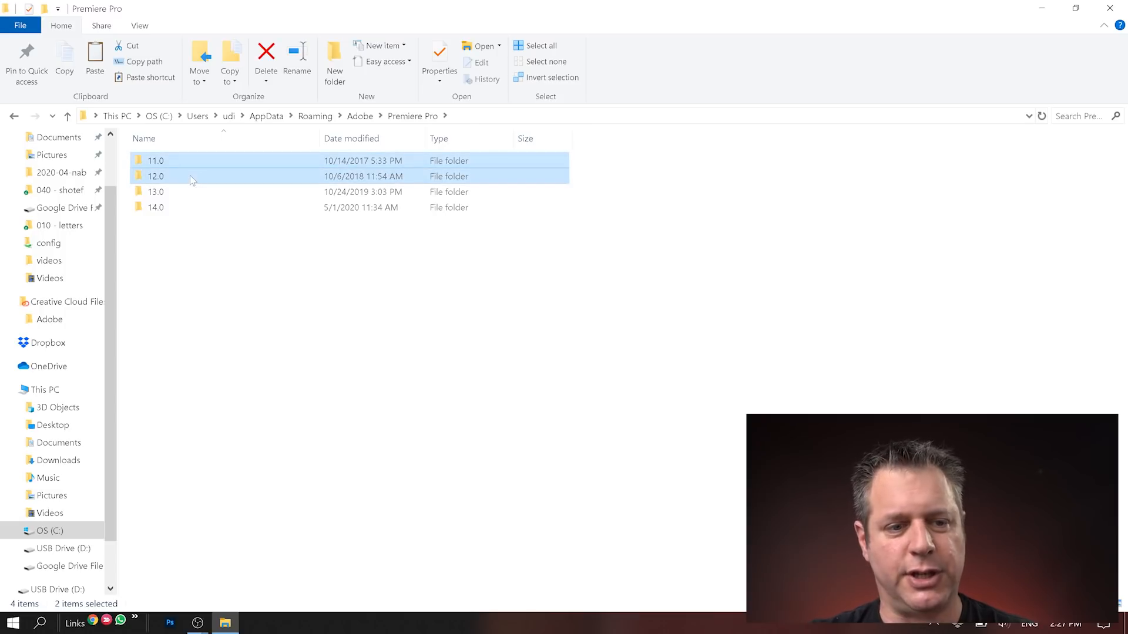
pyautogui.click(266, 57)
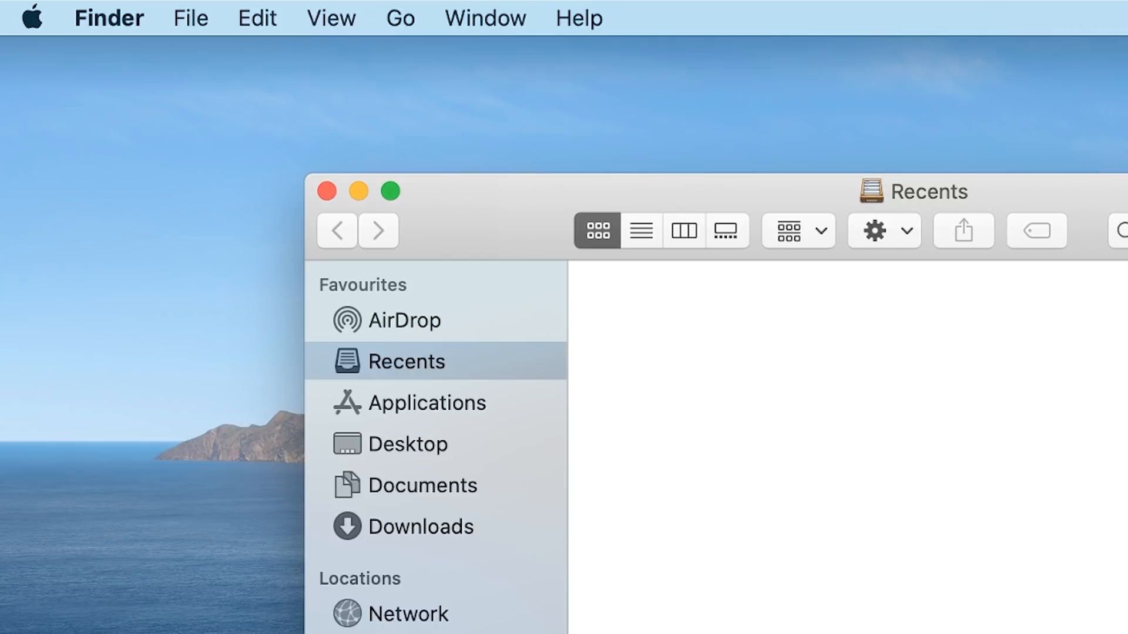
pyautogui.moveTo(400, 24)
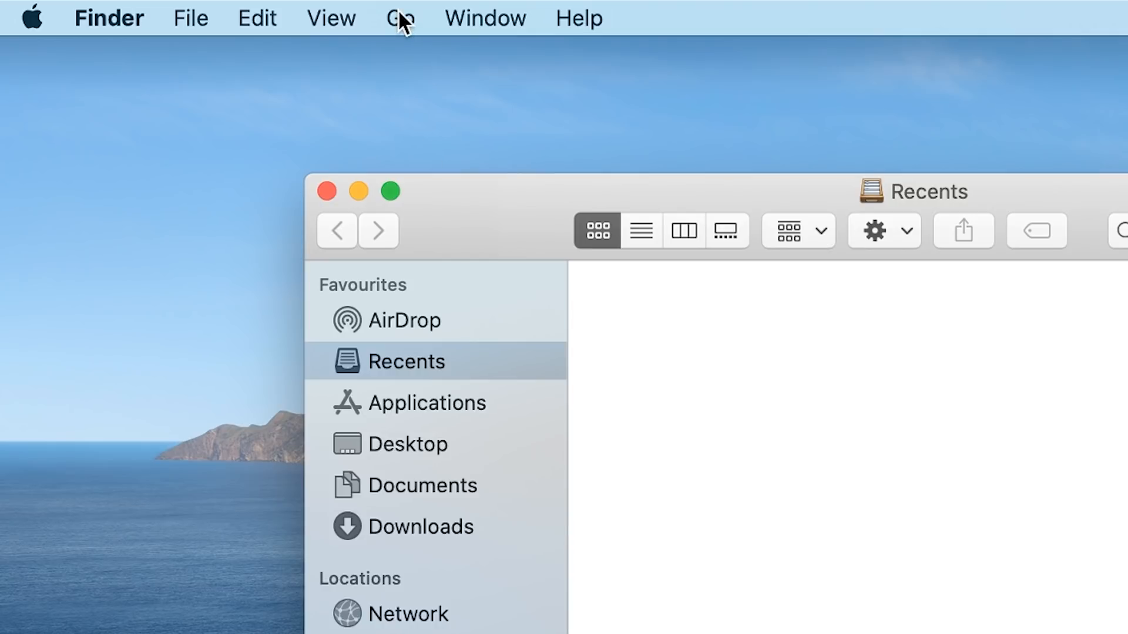
# Go to the user Library's Application Support folder in Finder and enlarge the window
pyautogui.click(399, 18)
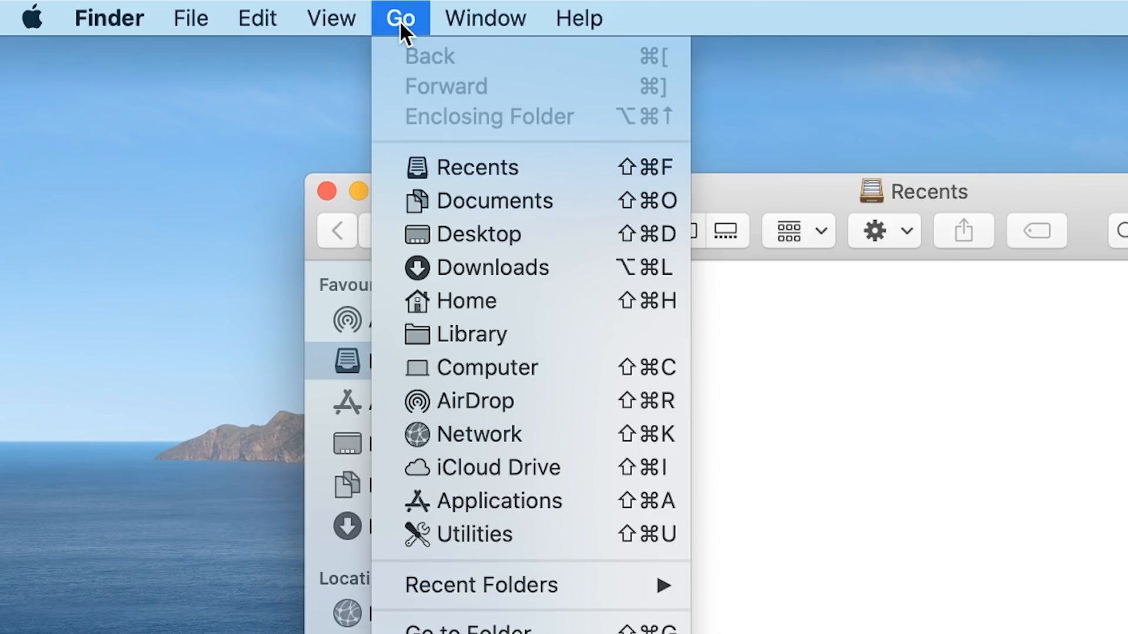
pyautogui.moveTo(461, 338)
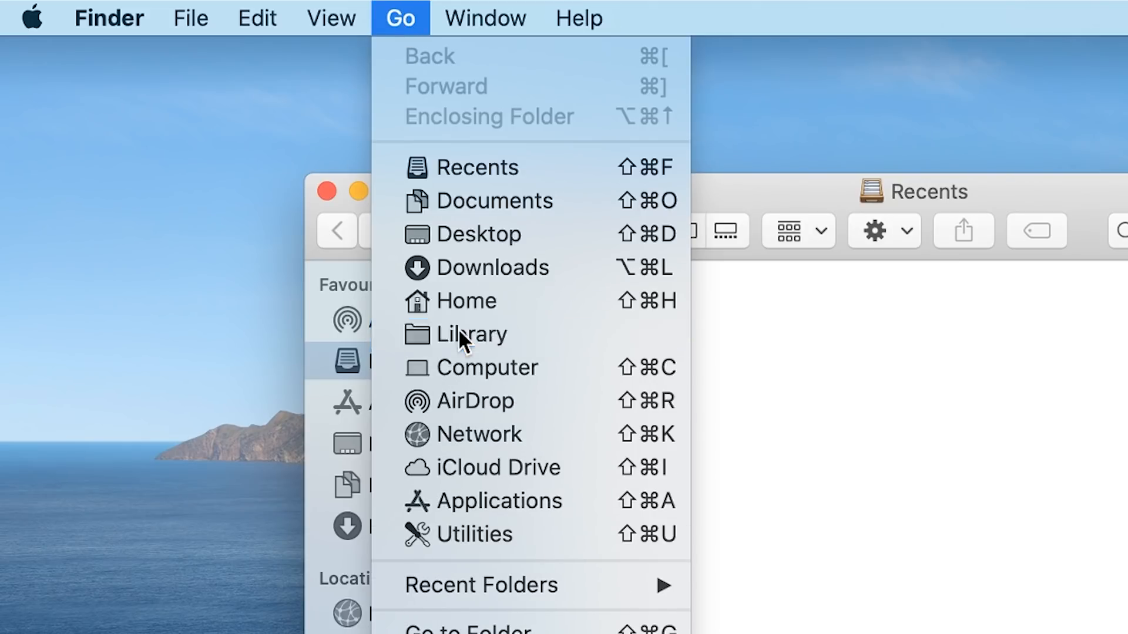
pyautogui.click(472, 334)
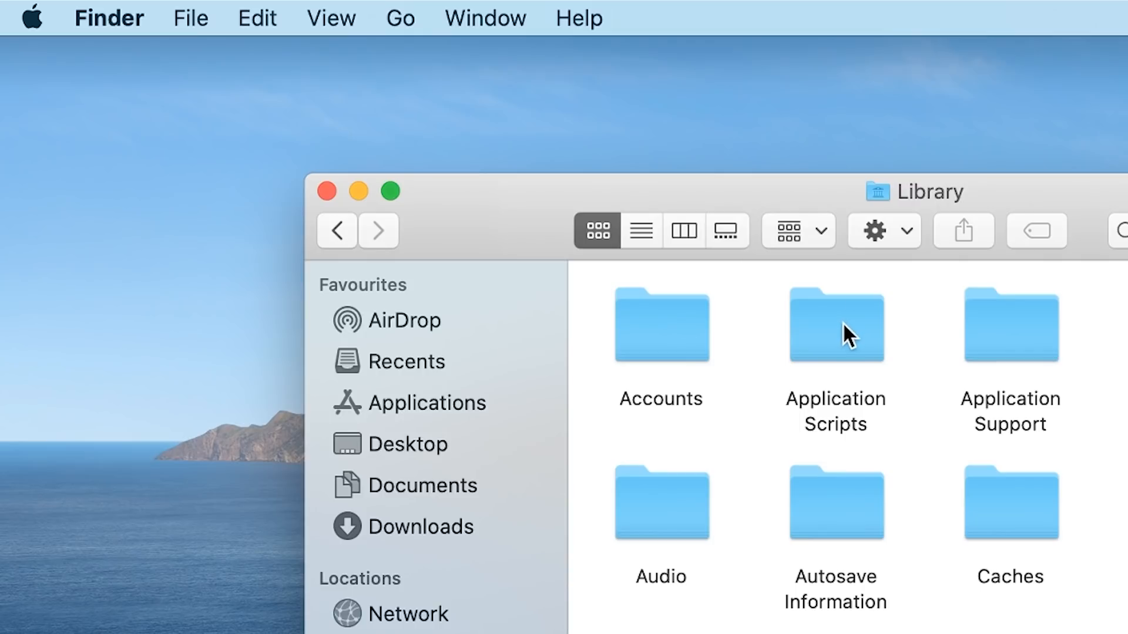
pyautogui.moveTo(1010, 338)
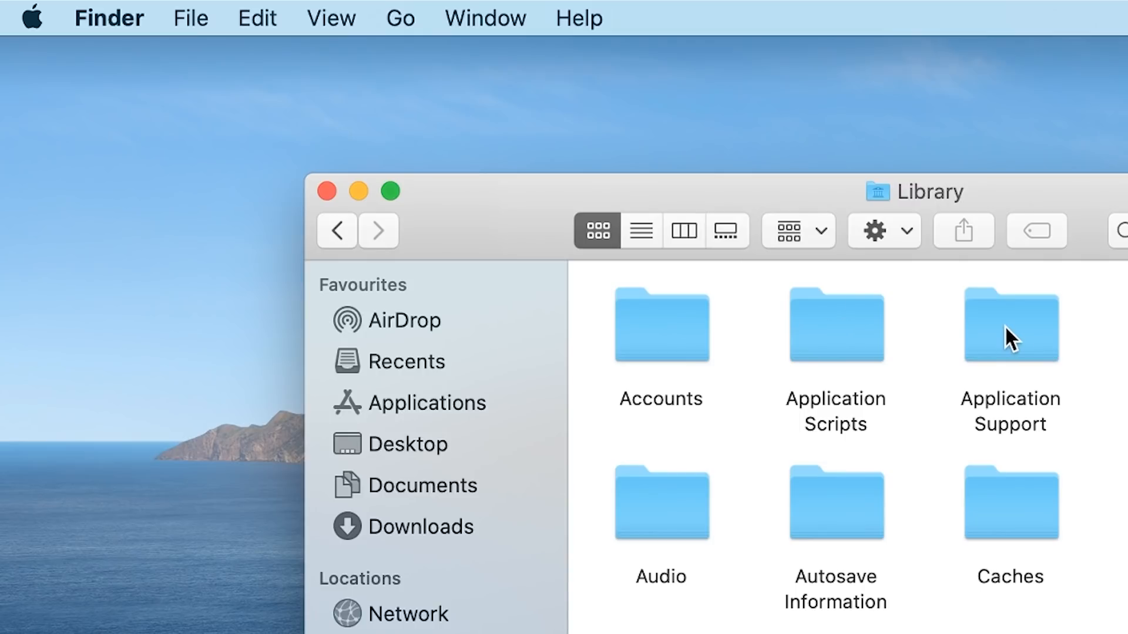
pyautogui.doubleClick(1009, 326)
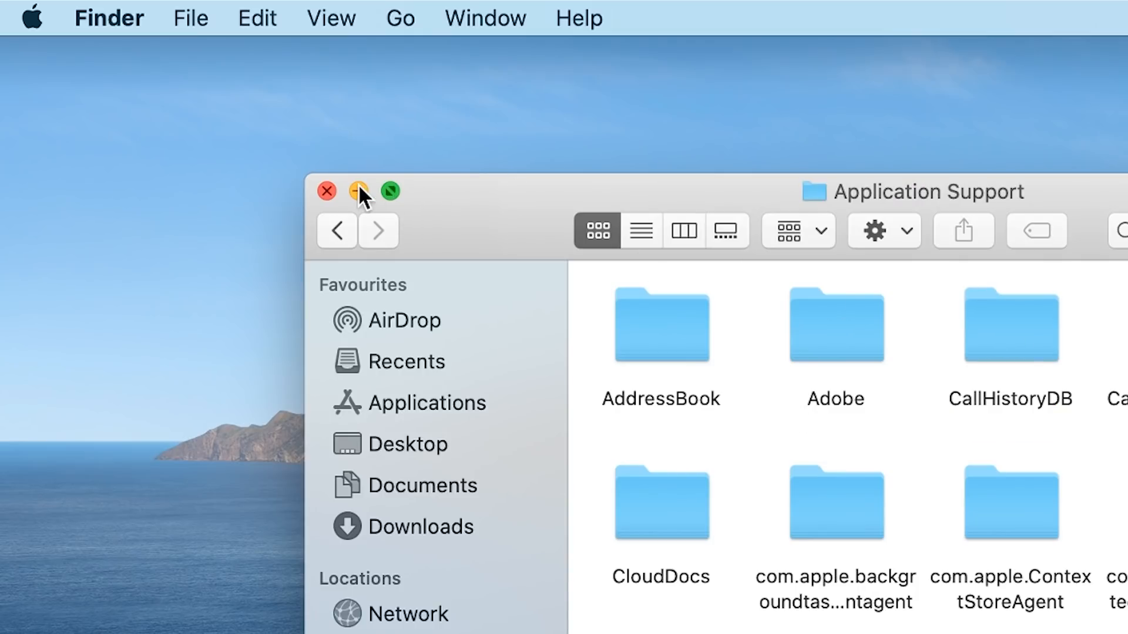
pyautogui.click(390, 191)
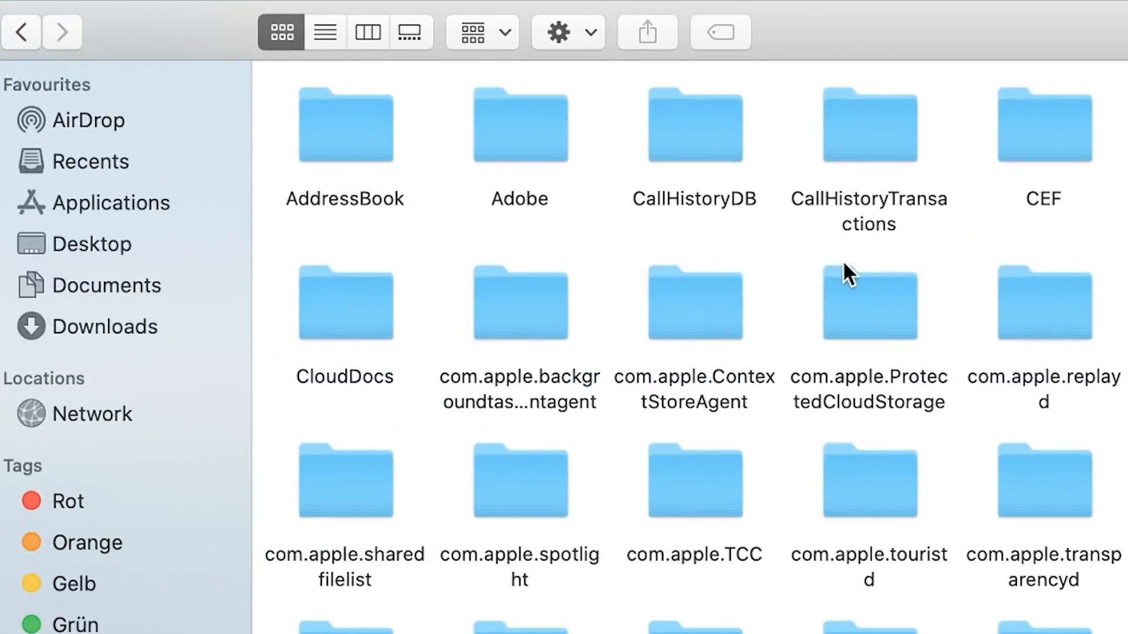